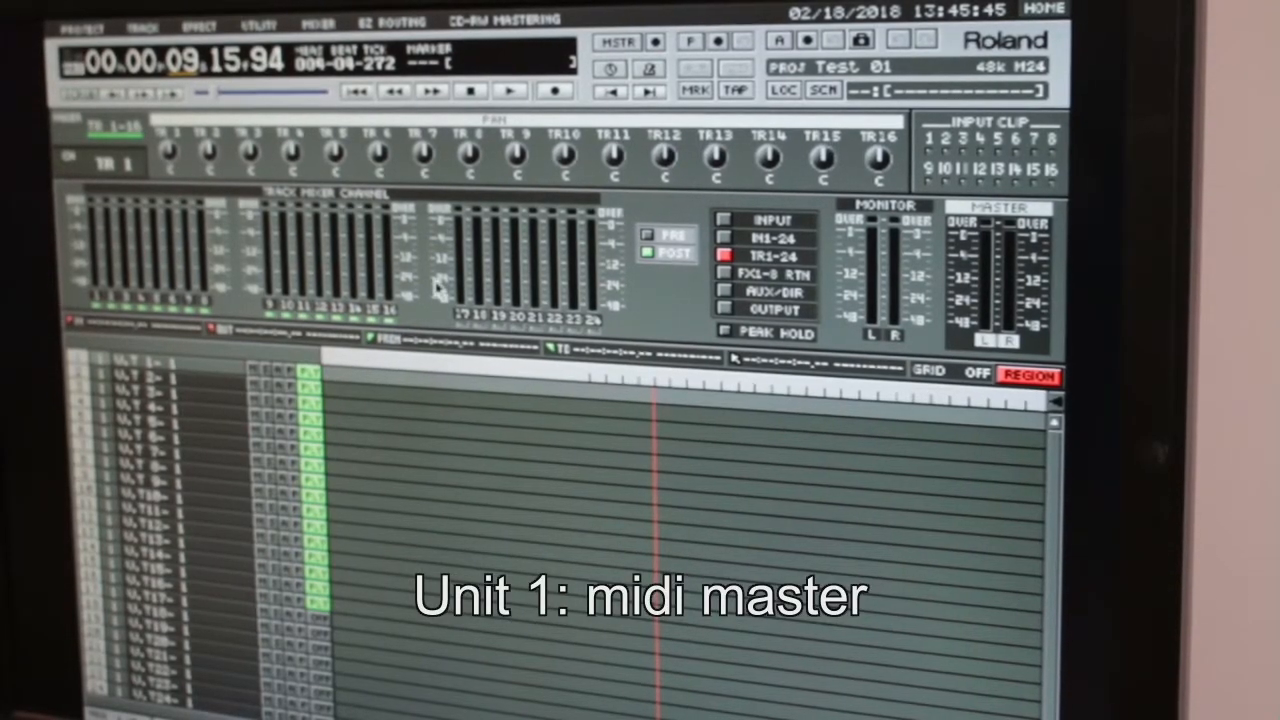
Confirm both units' tempo maps show two 4/4 entries at 98.0 BPM, then close them.
click(261, 22)
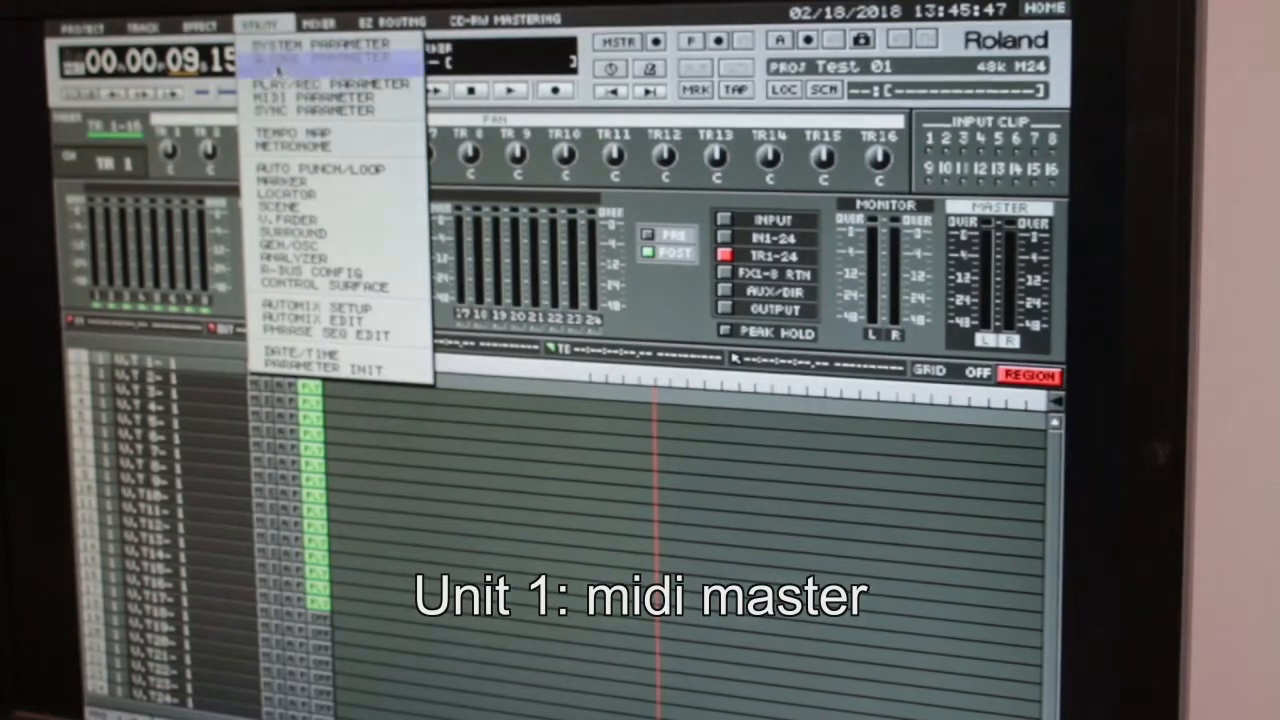
click(291, 131)
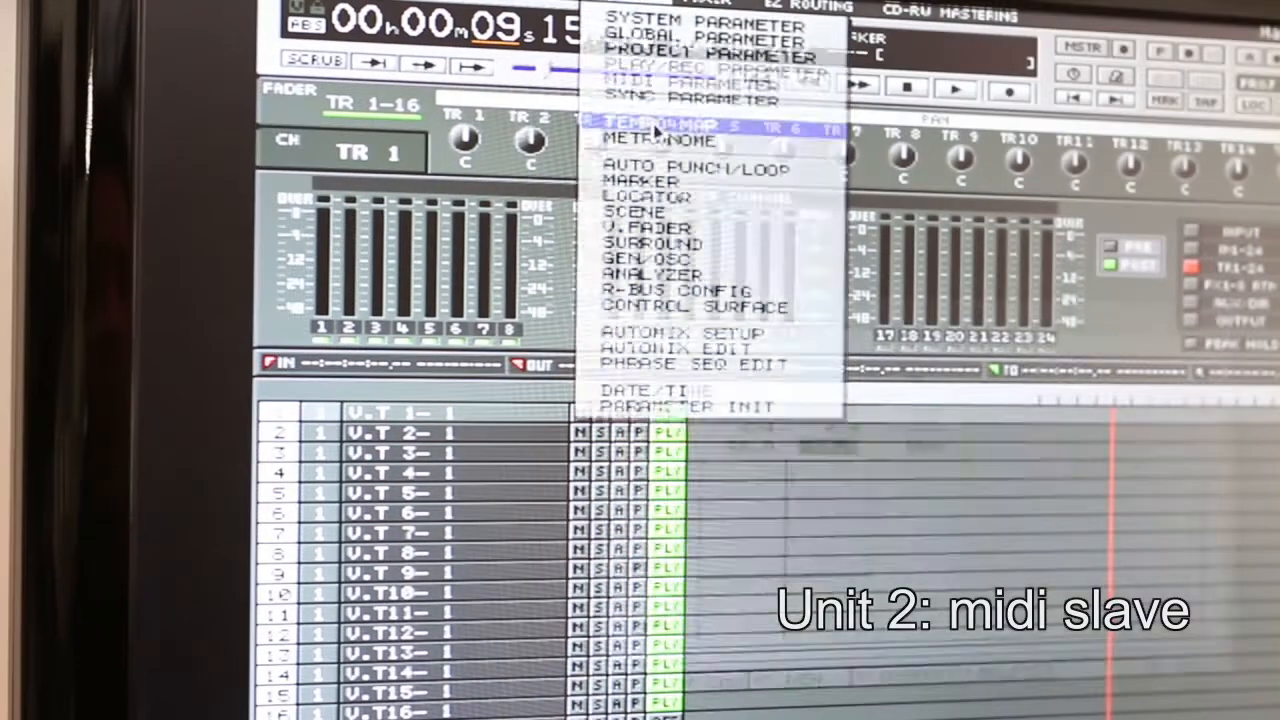
click(665, 122)
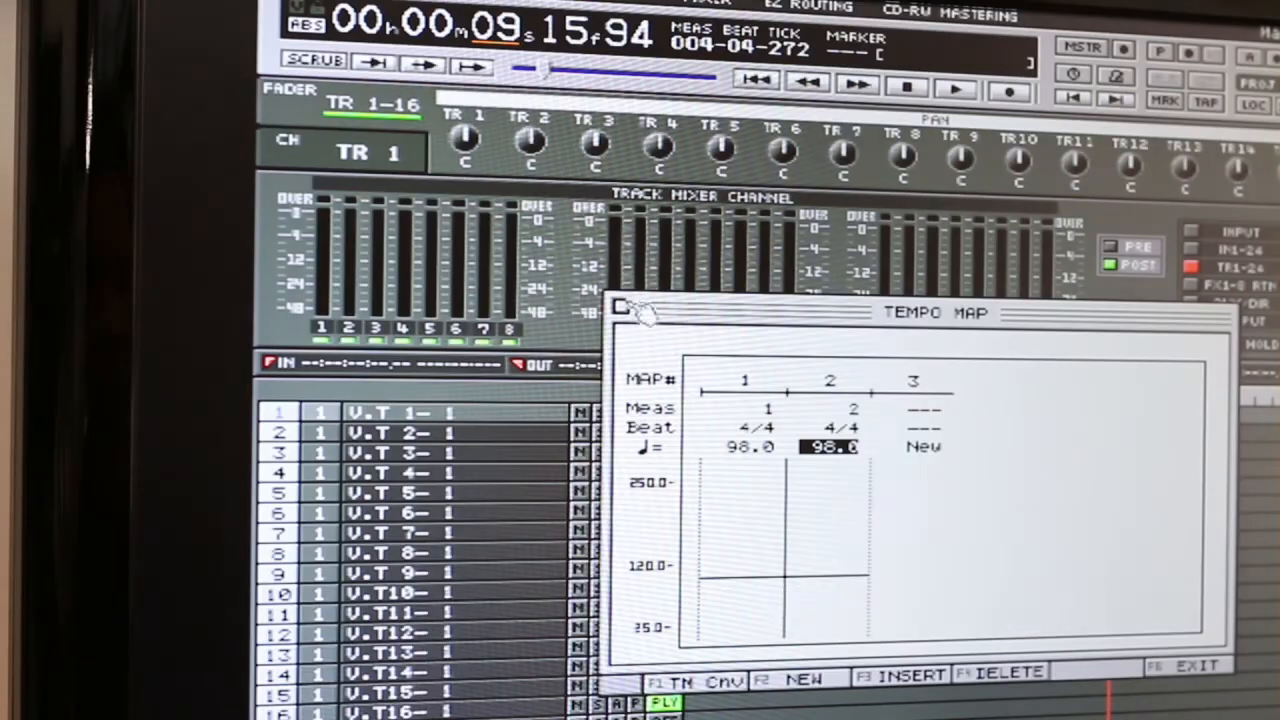
click(262, 20)
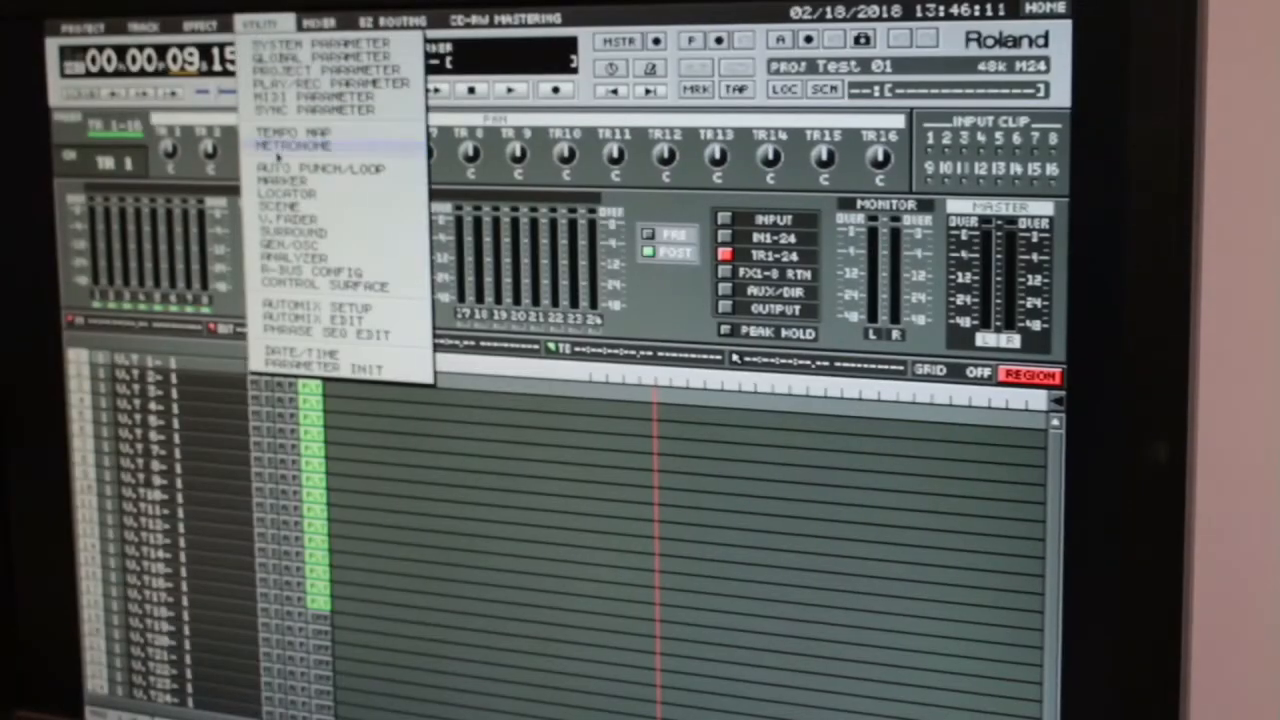
click(310, 110)
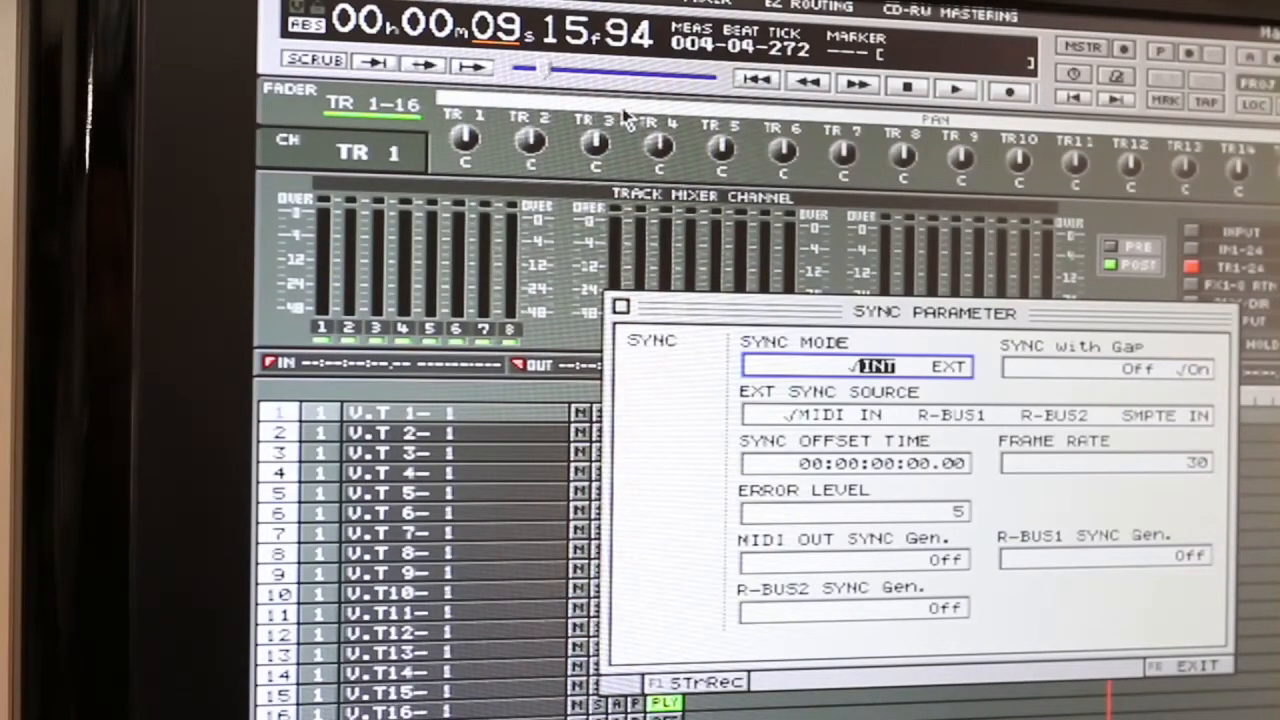
mouse_move(625, 170)
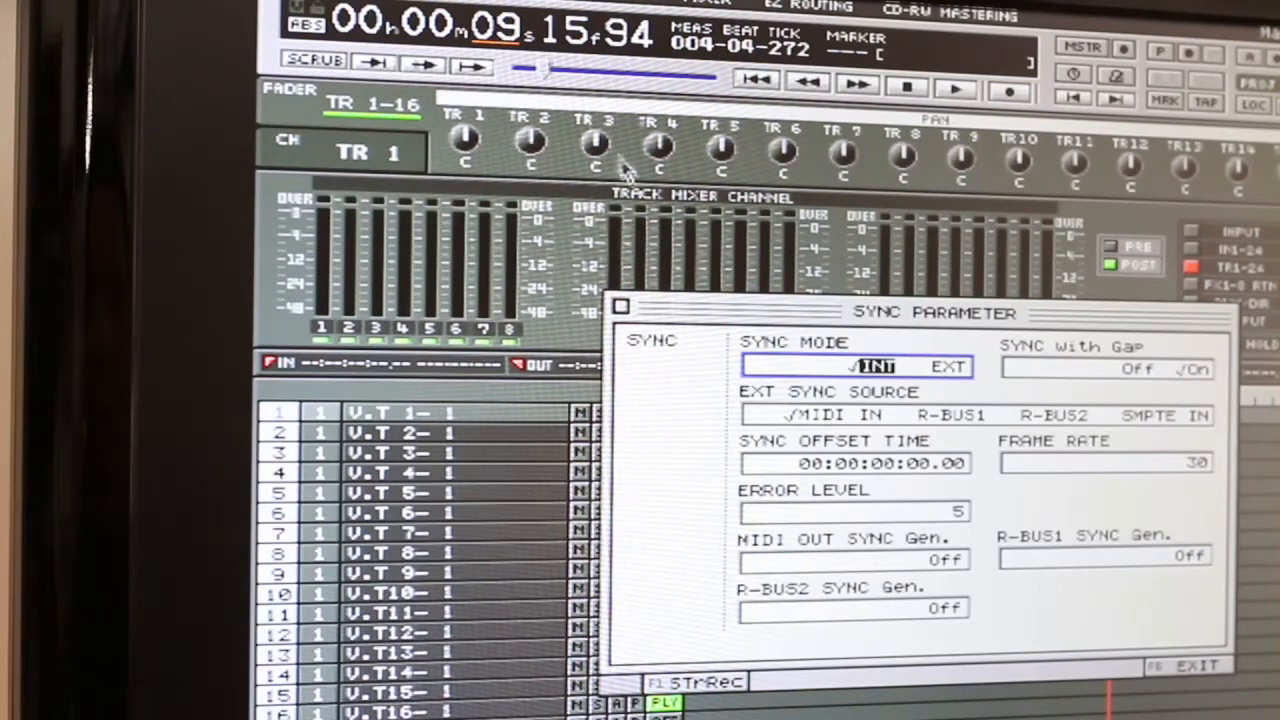
mouse_move(628, 320)
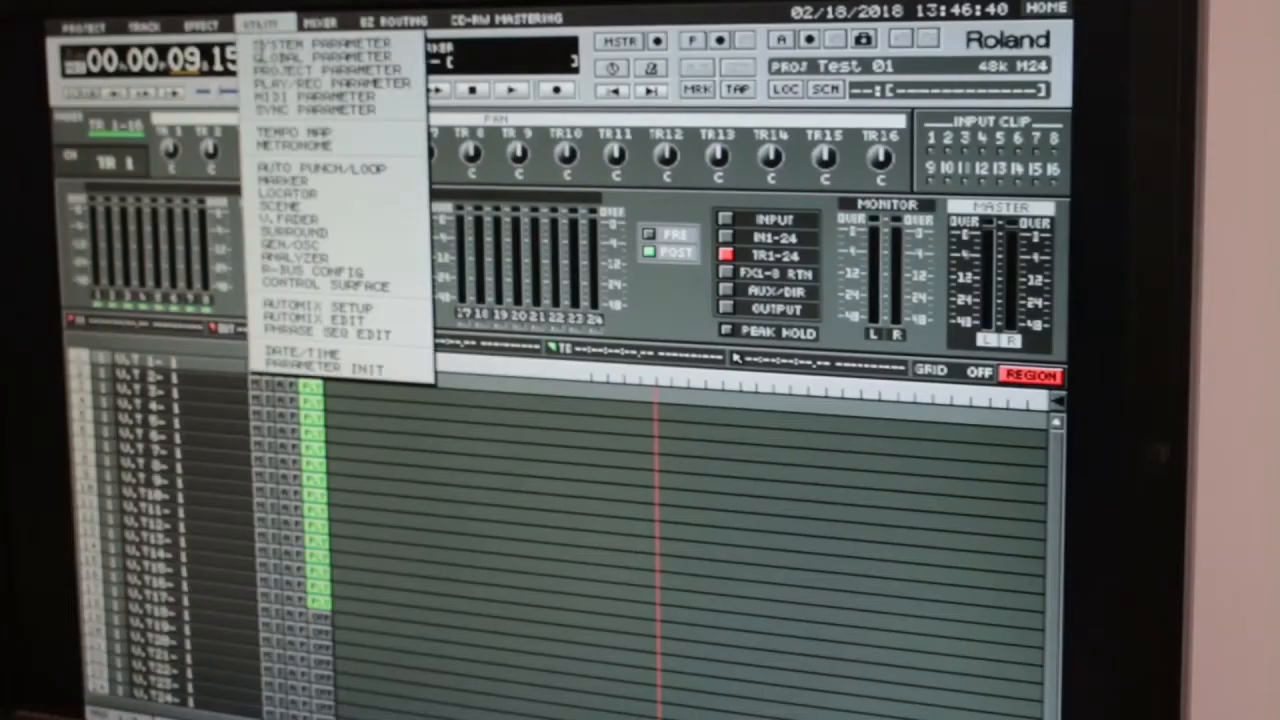
click(312, 96)
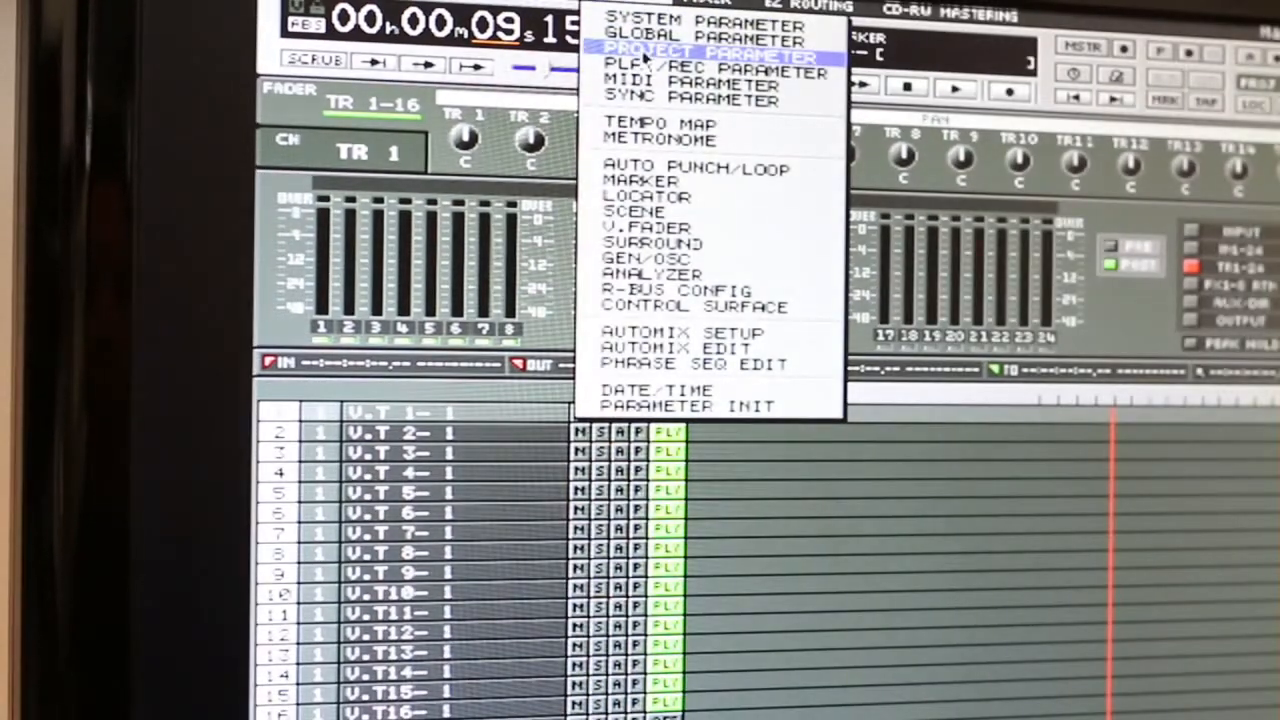
Close the slave's parameter window and return its locator to 001-01-000.
click(708, 52)
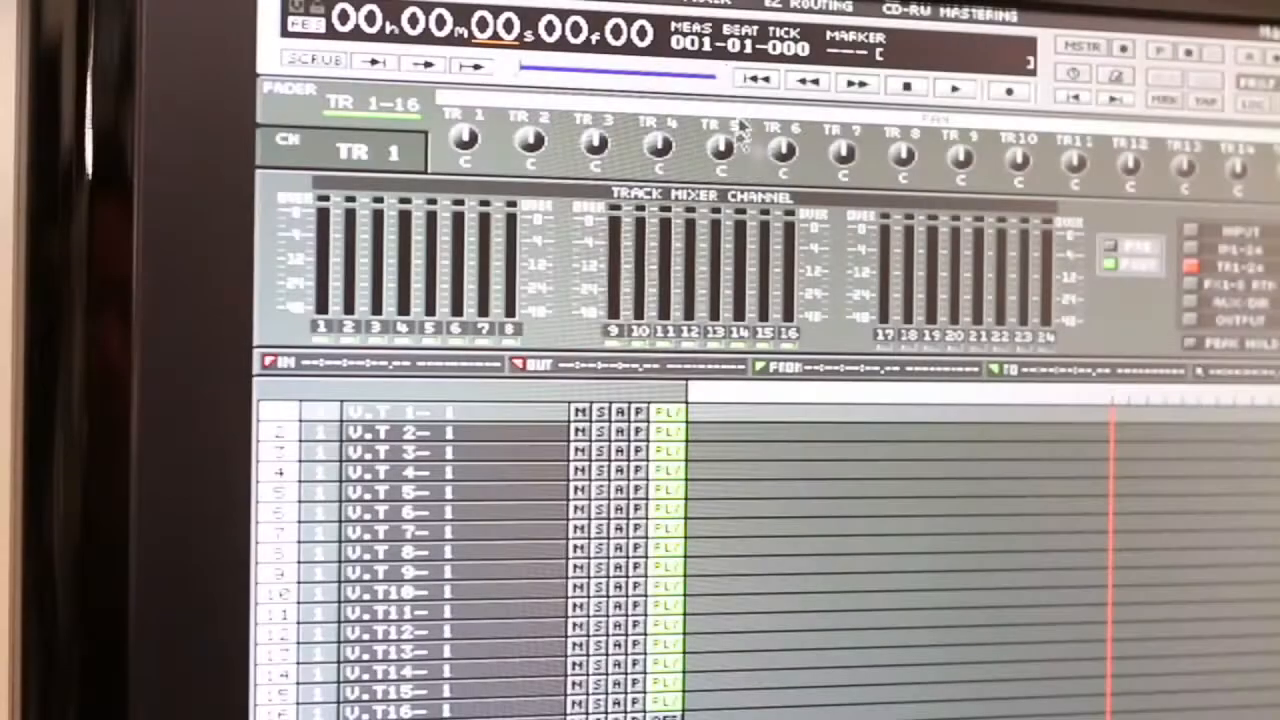
Open the slave's routing view with COAX IN L/R patched to Input Mixer 1–2.
click(808, 8)
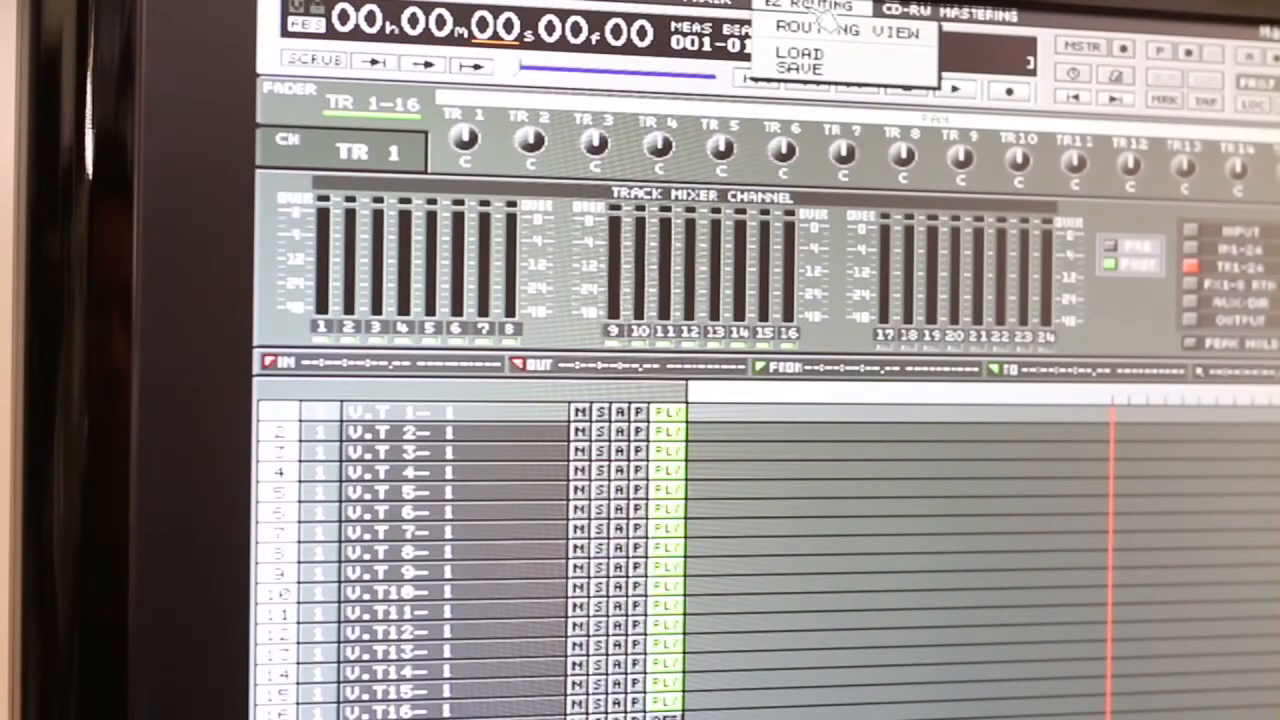
click(820, 28)
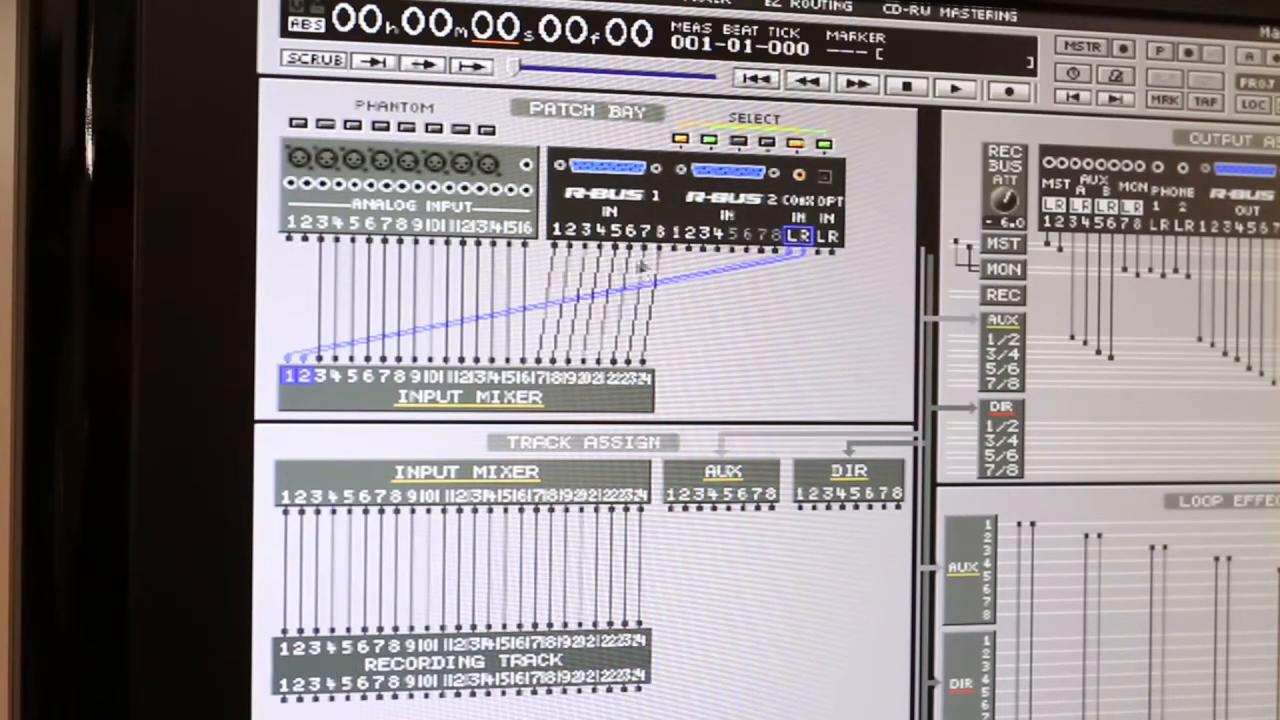
mouse_move(805, 180)
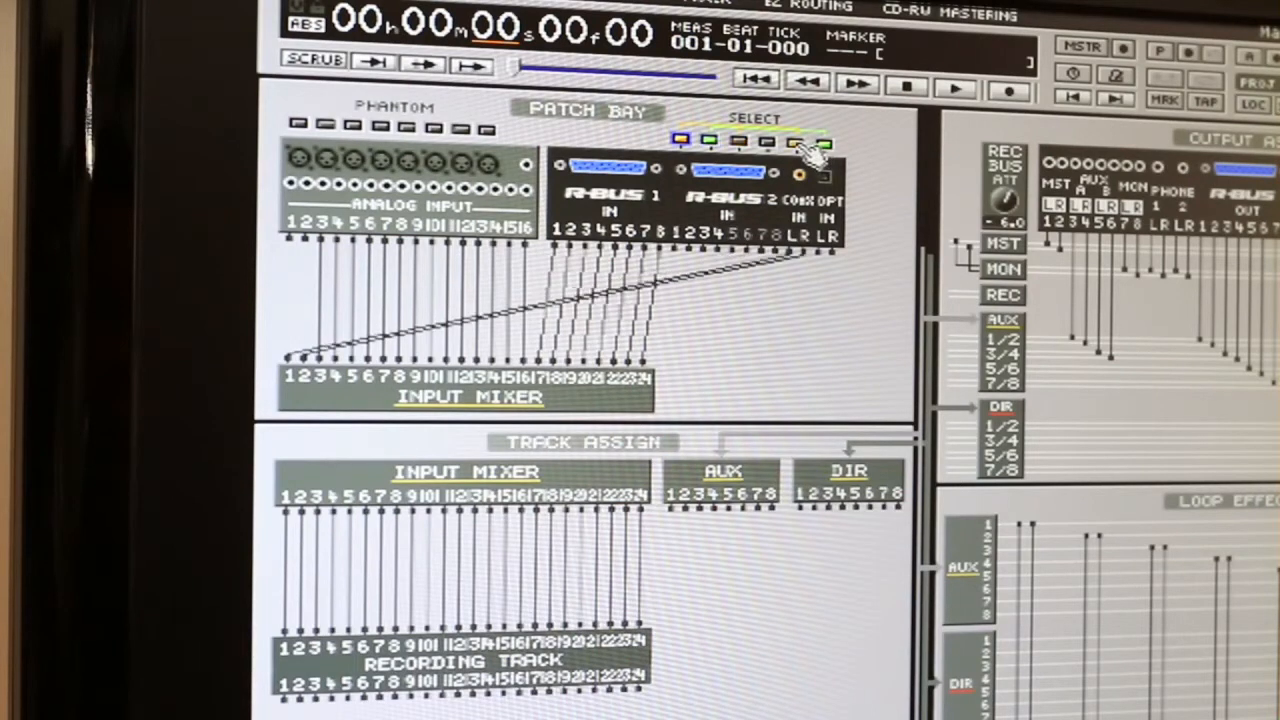
mouse_move(865, 185)
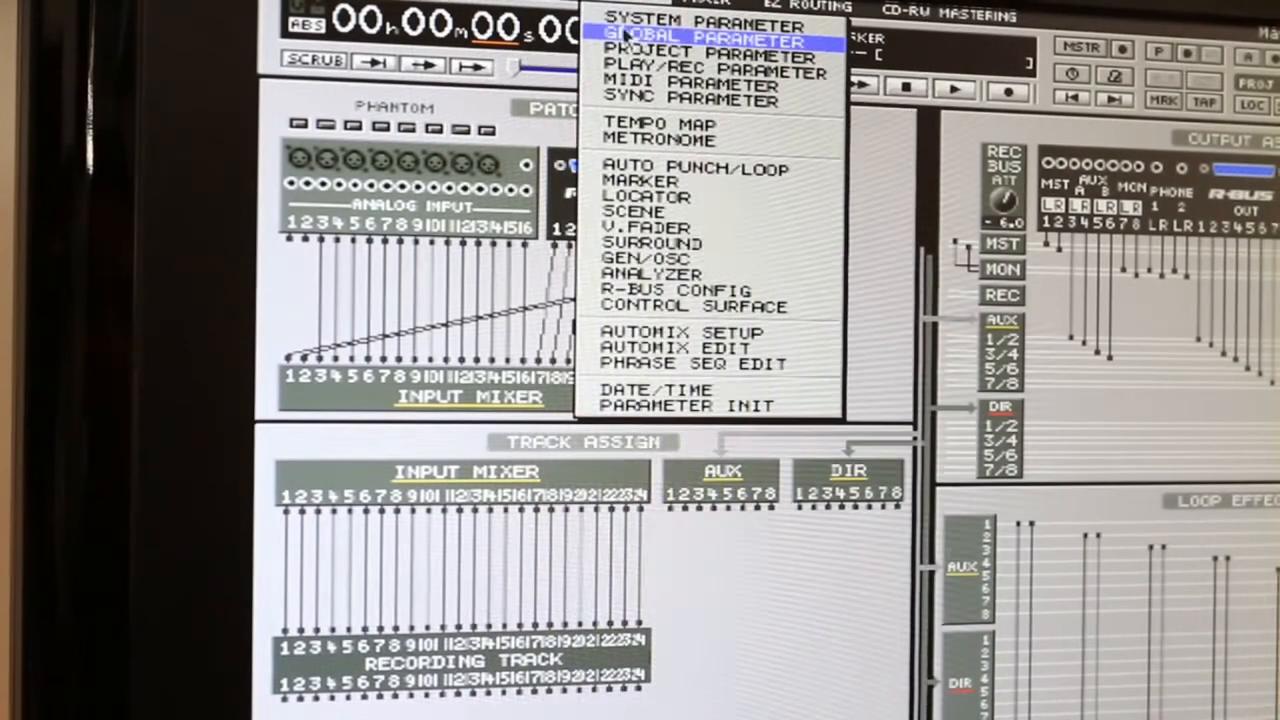
mouse_move(690, 98)
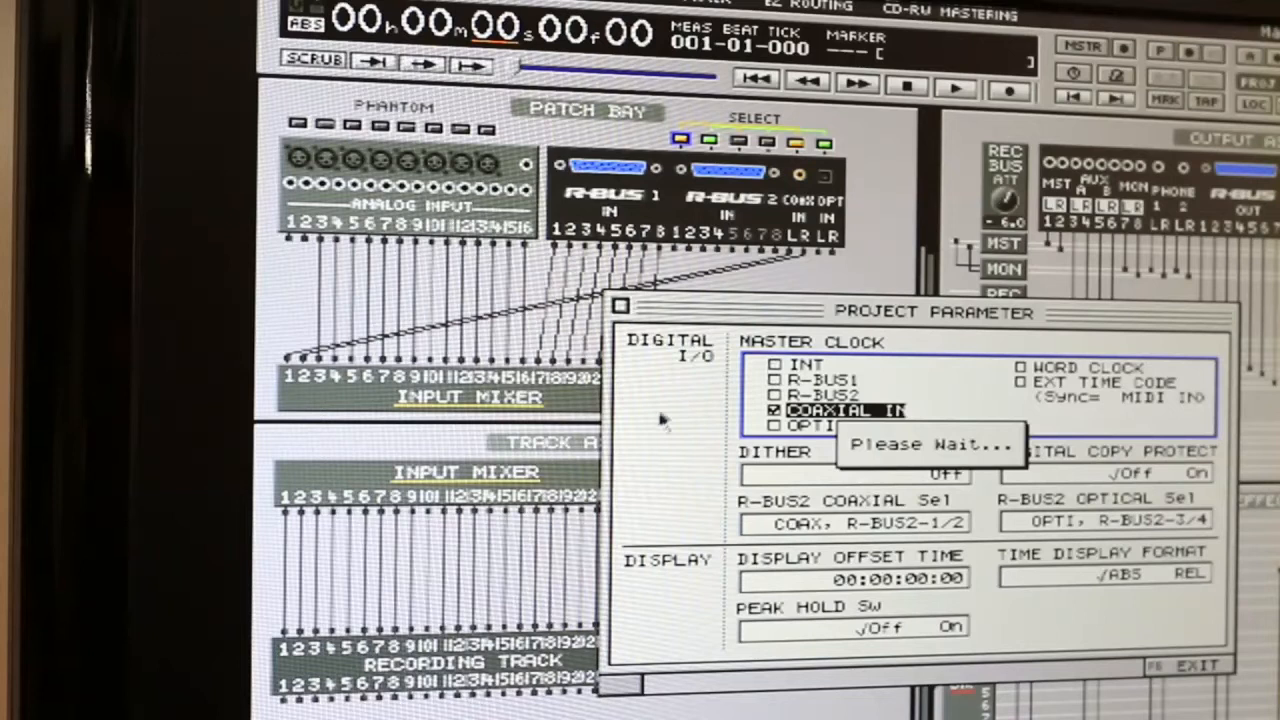
mouse_move(652, 445)
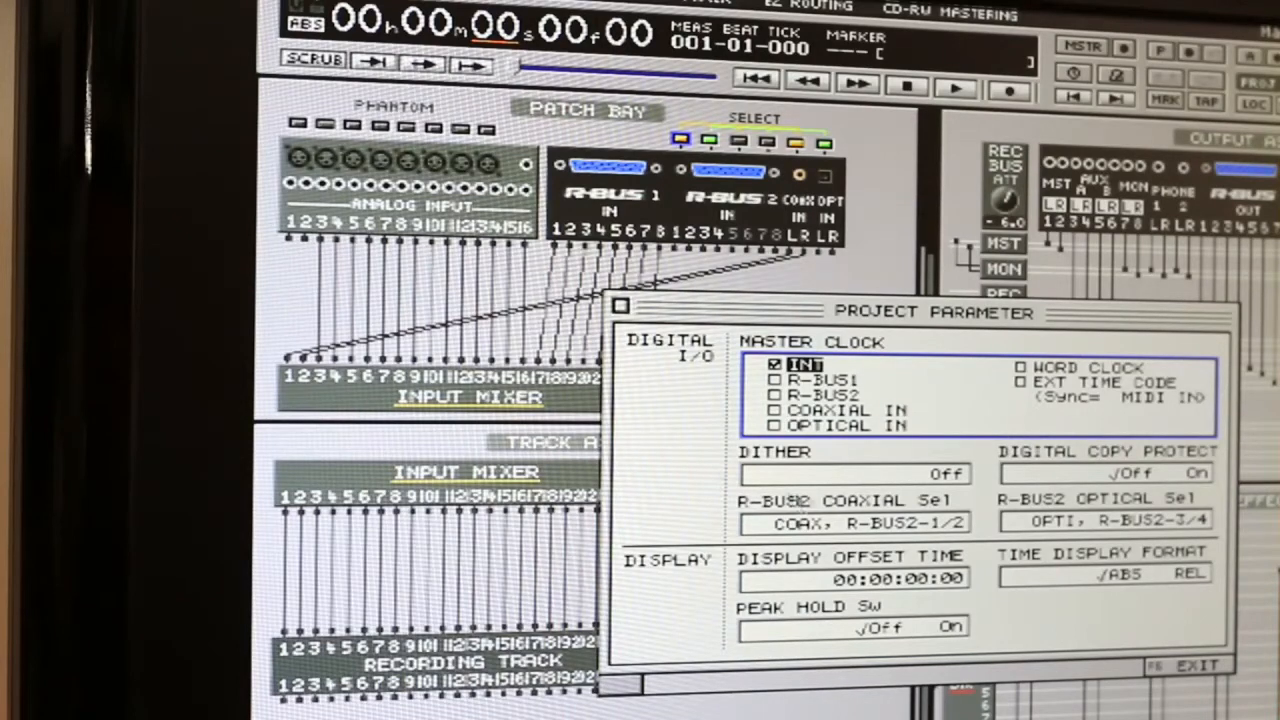
Set the slave's master clock to COAXIAL IN in Project Parameter, confirming coaxial lock.
click(1195, 665)
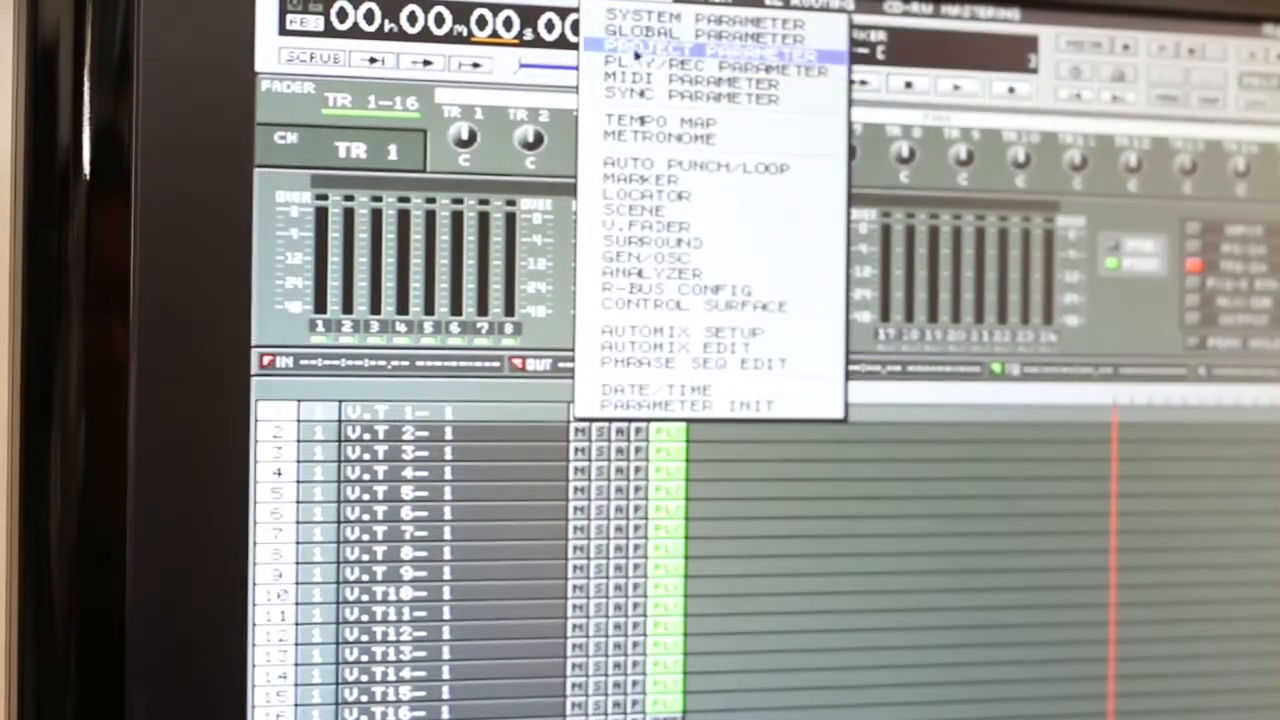
click(710, 49)
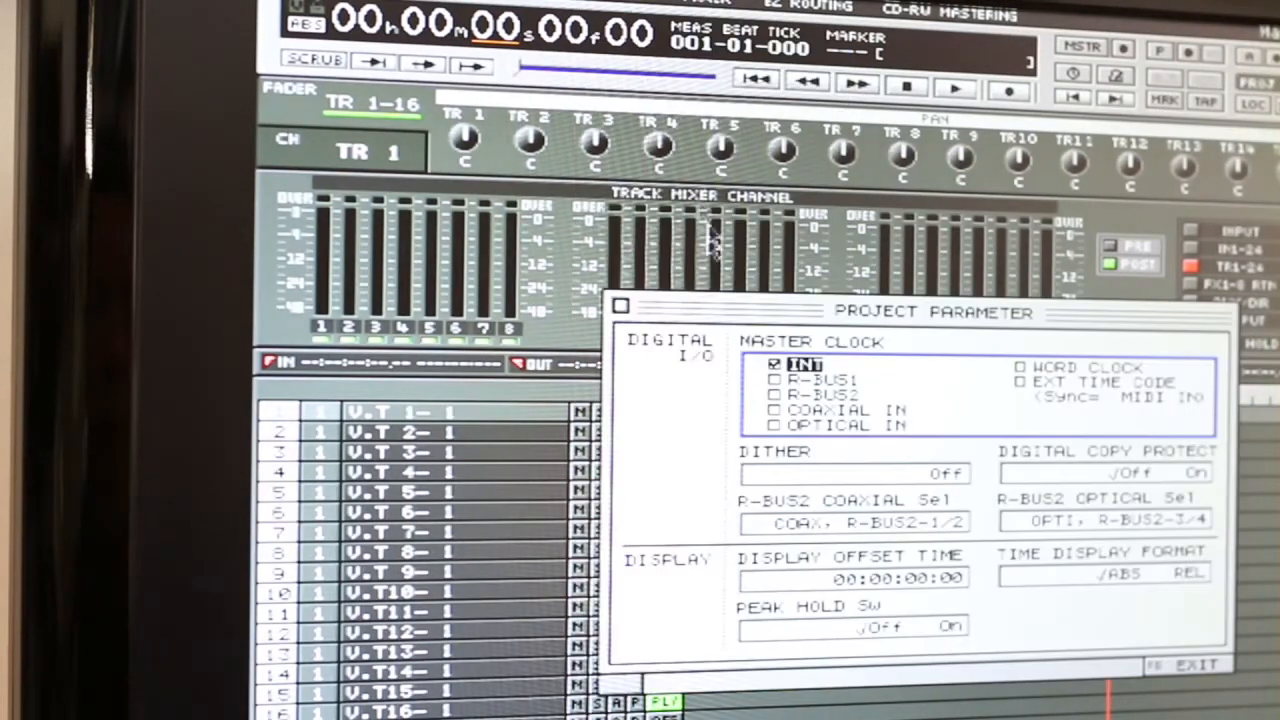
click(775, 411)
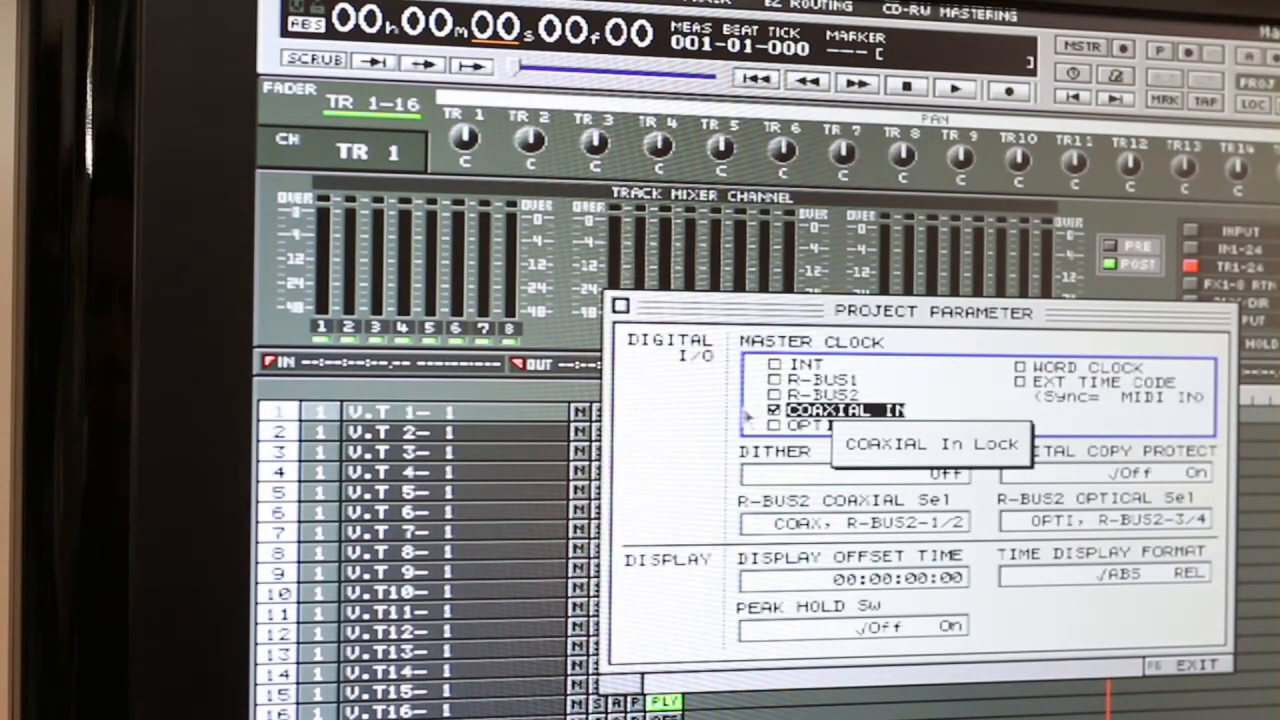
mouse_move(625, 410)
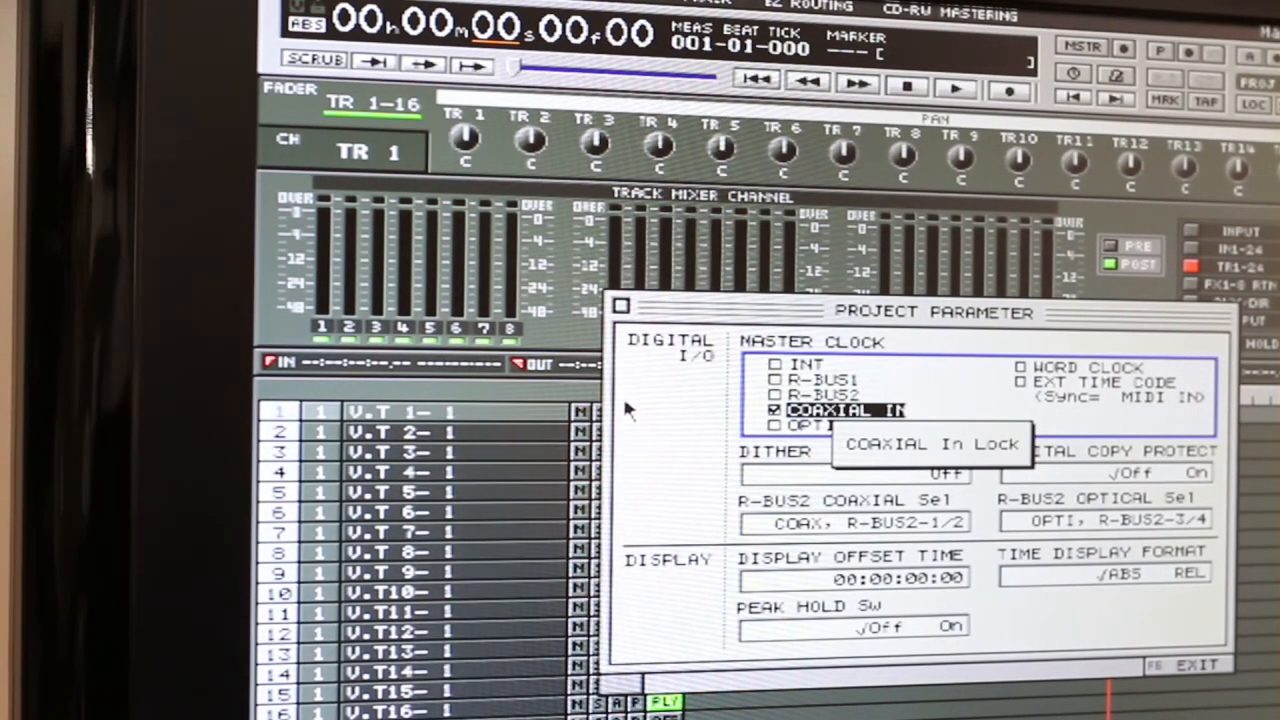